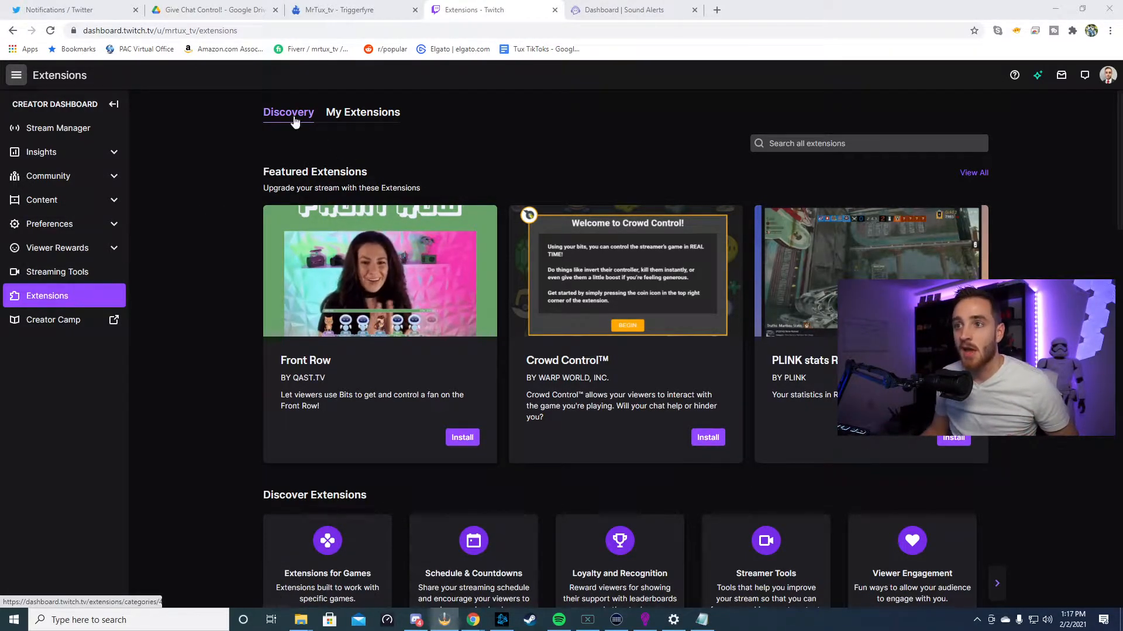
Open the Sound Alerts extension's configuration from My Extensions in the Creator Dashboard
{"action": "left_click", "coordinate": [363, 112]}
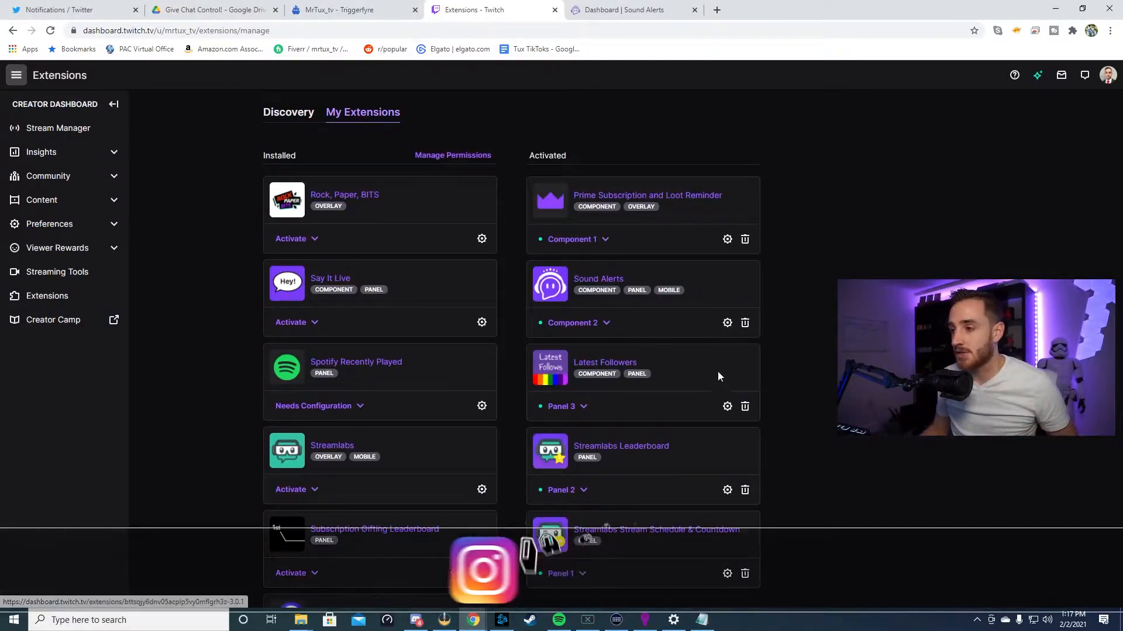
{"action": "left_click", "coordinate": [597, 278]}
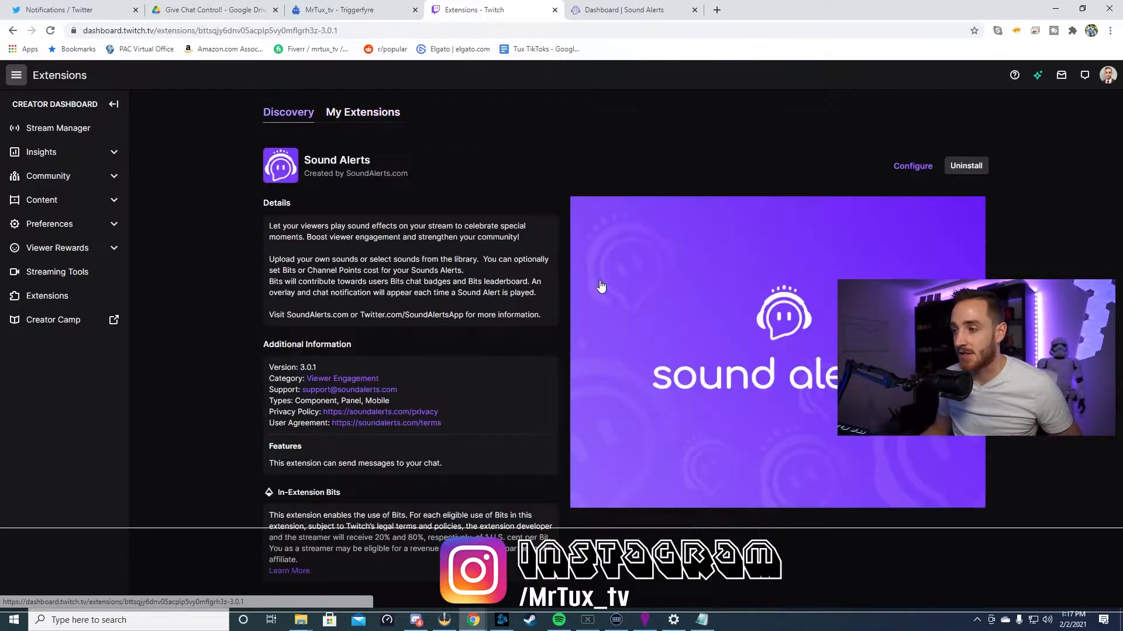
{"action": "left_click", "coordinate": [912, 166]}
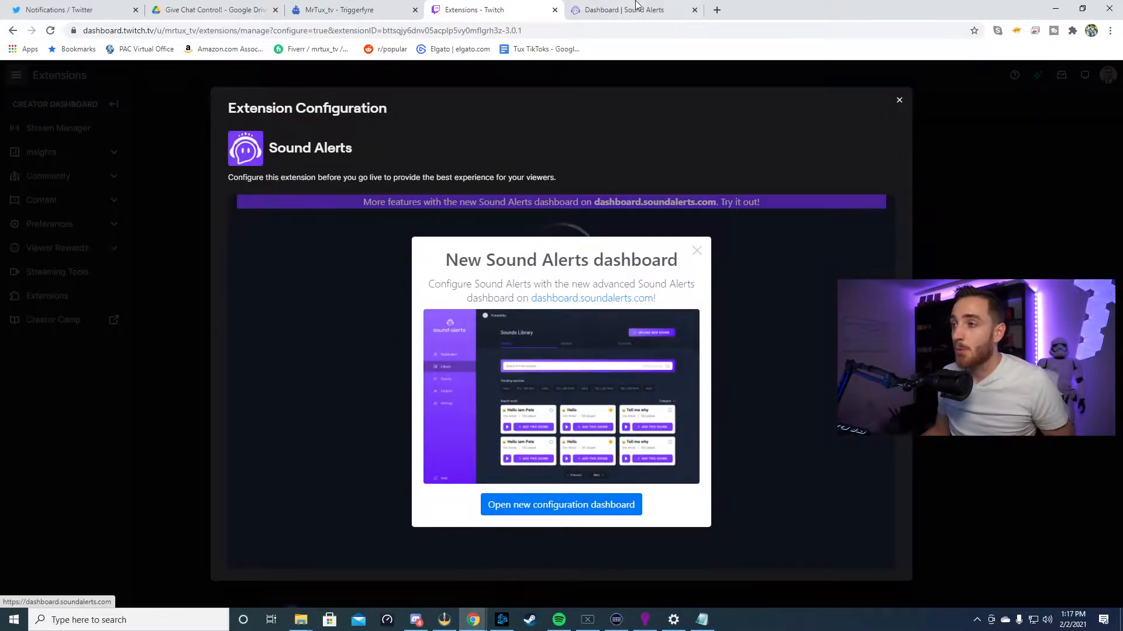
Open the new Sound Alerts dashboard and browse its Dashboard, Library and Sounds pages
{"action": "left_click", "coordinate": [561, 505]}
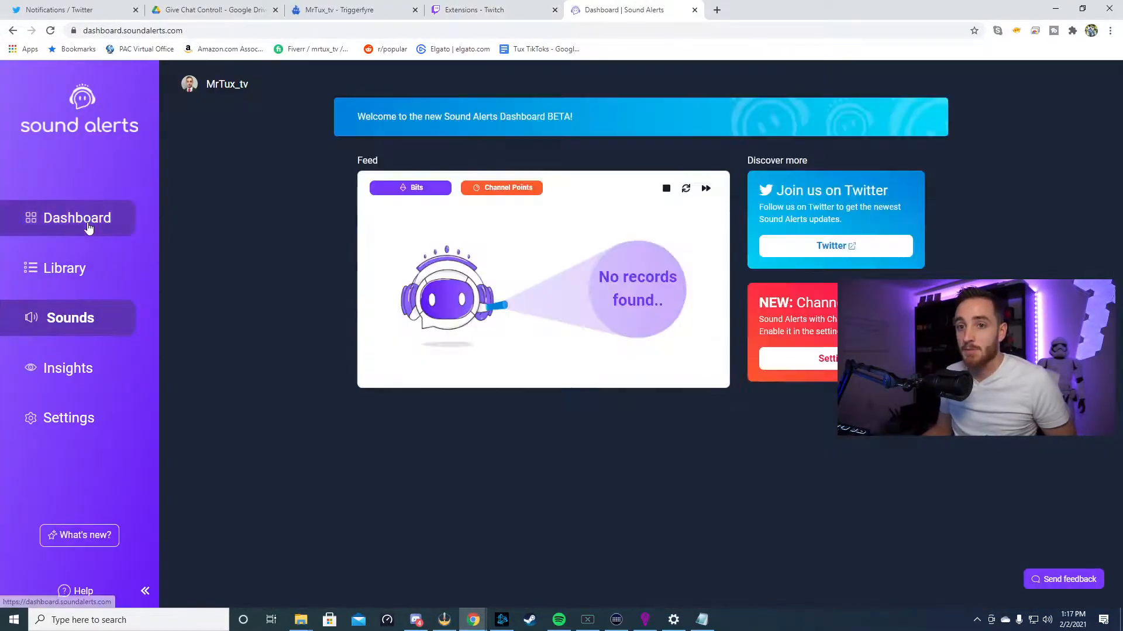
{"action": "left_click", "coordinate": [409, 187]}
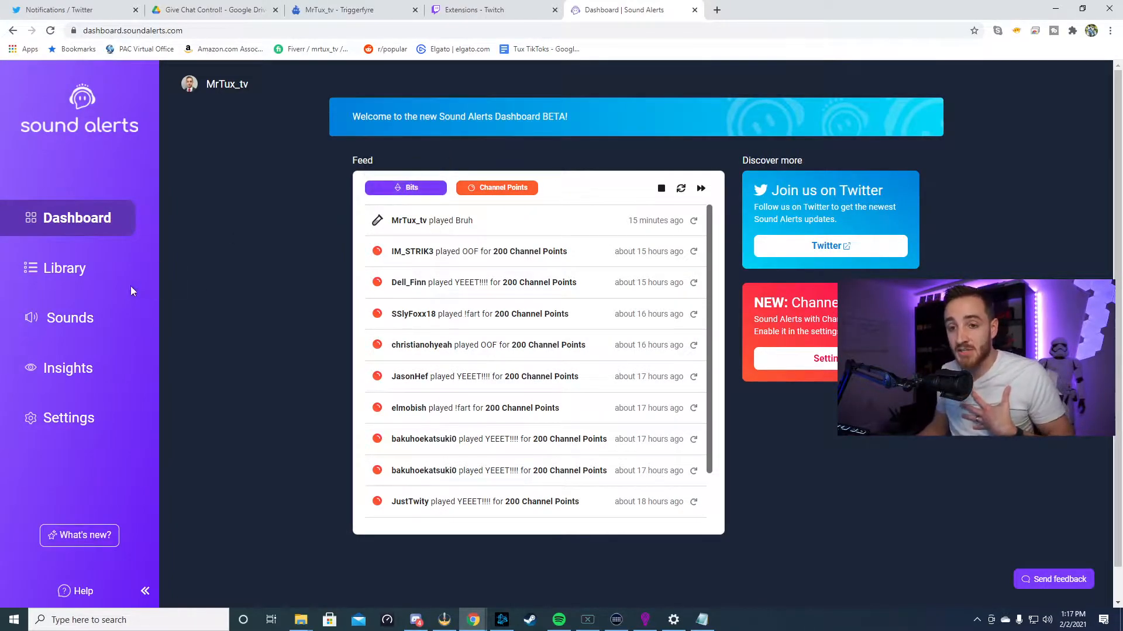
{"action": "left_click", "coordinate": [65, 268]}
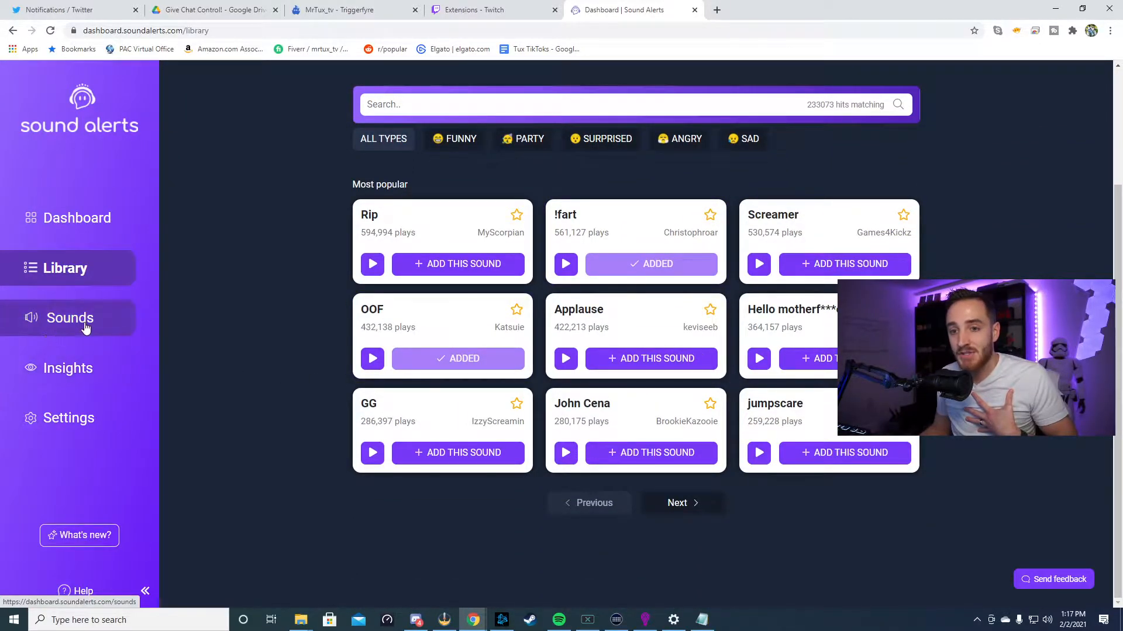
{"action": "left_click", "coordinate": [70, 318]}
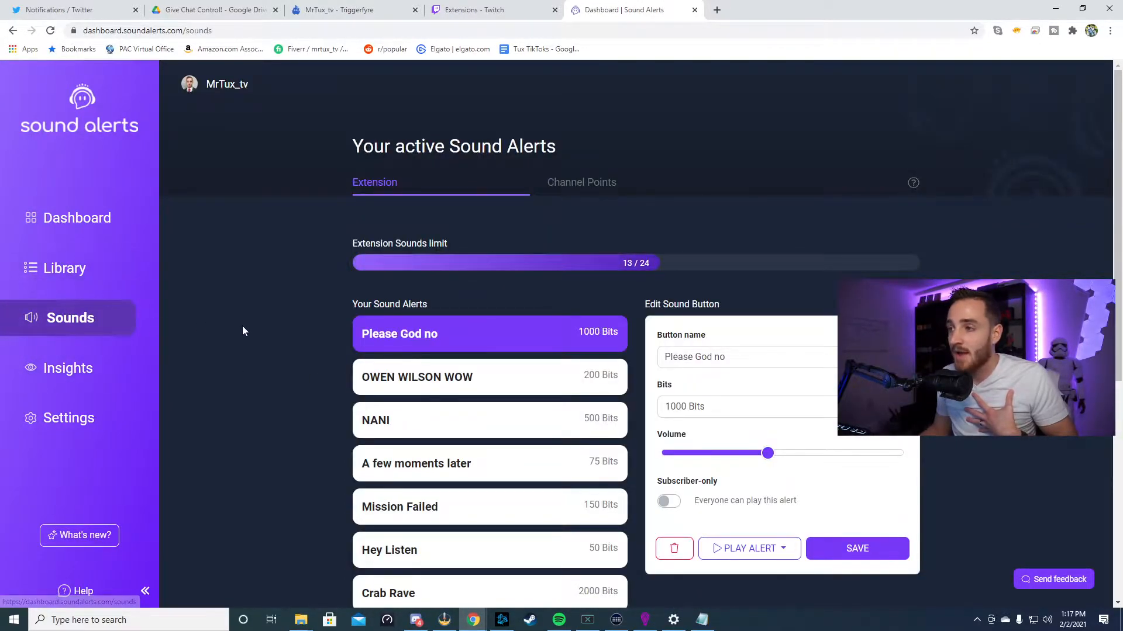
Compare Bits sounds with Channel Points sounds OOF, Bruh, YEEET!!!!, surprise and !fart
{"action": "left_click", "coordinate": [580, 182]}
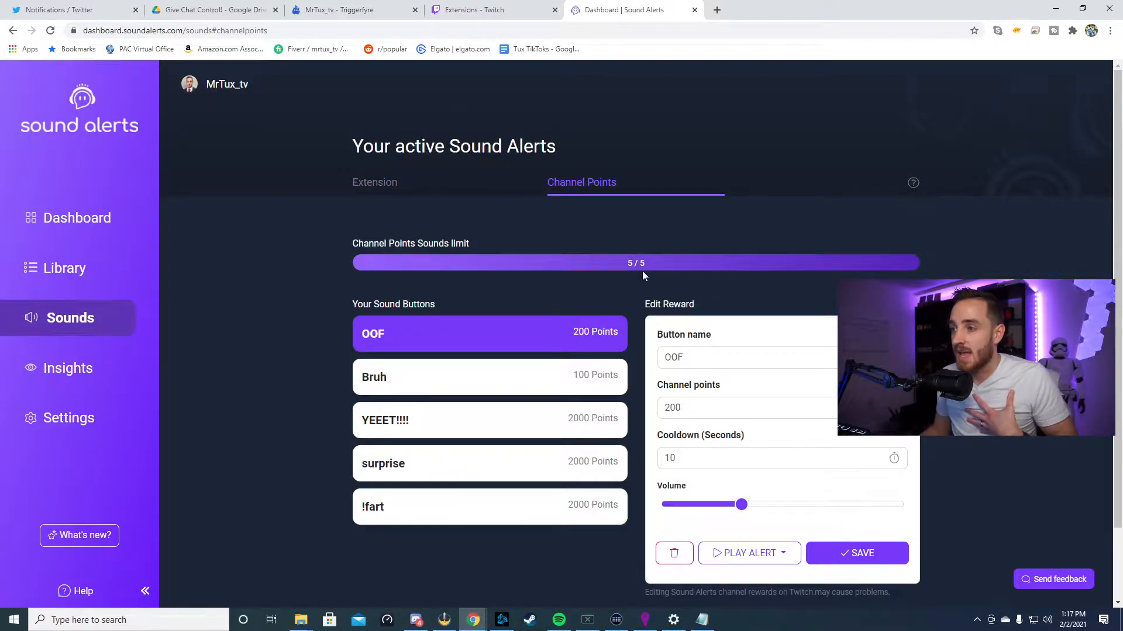
{"action": "mouse_move", "coordinate": [685, 270]}
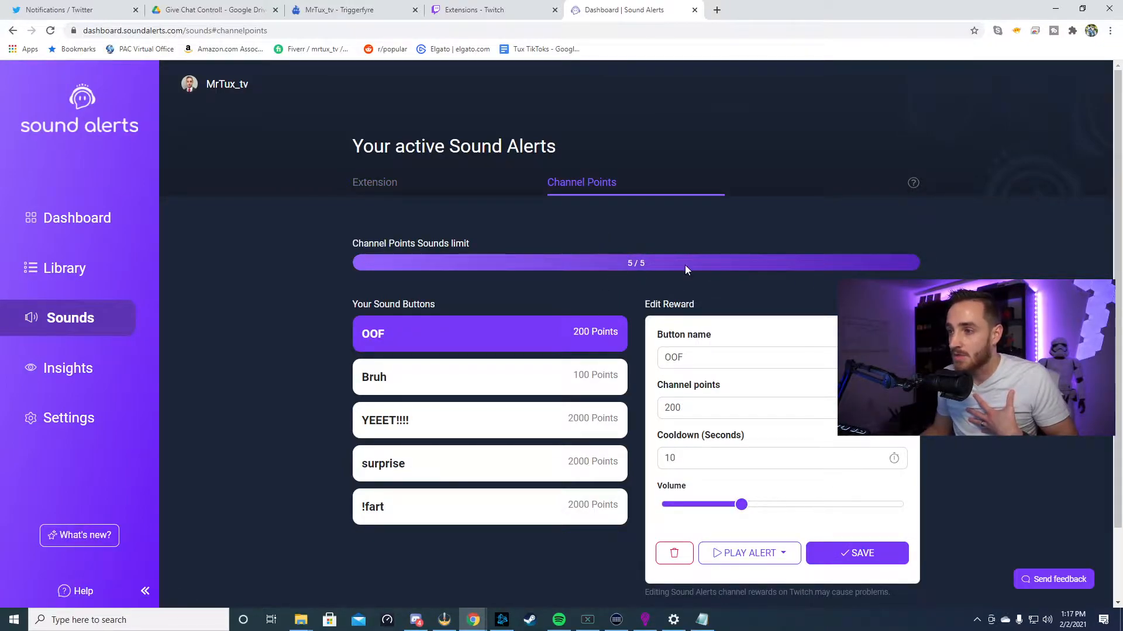
{"action": "left_click", "coordinate": [374, 182]}
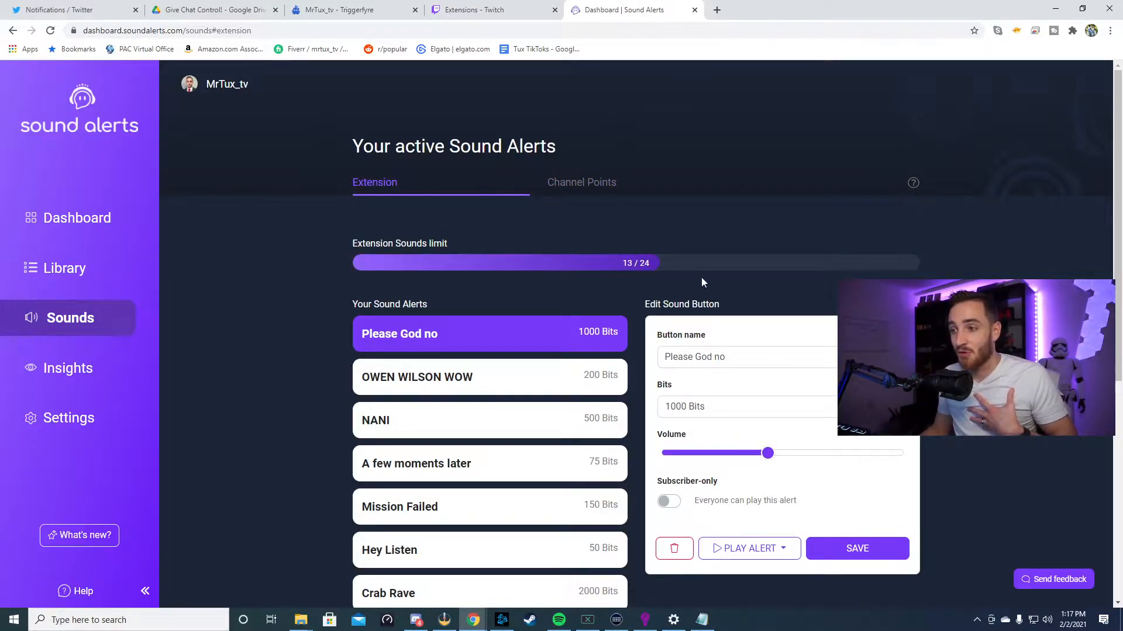
{"action": "scroll", "scroll_direction": "down", "scroll_amount": 3}
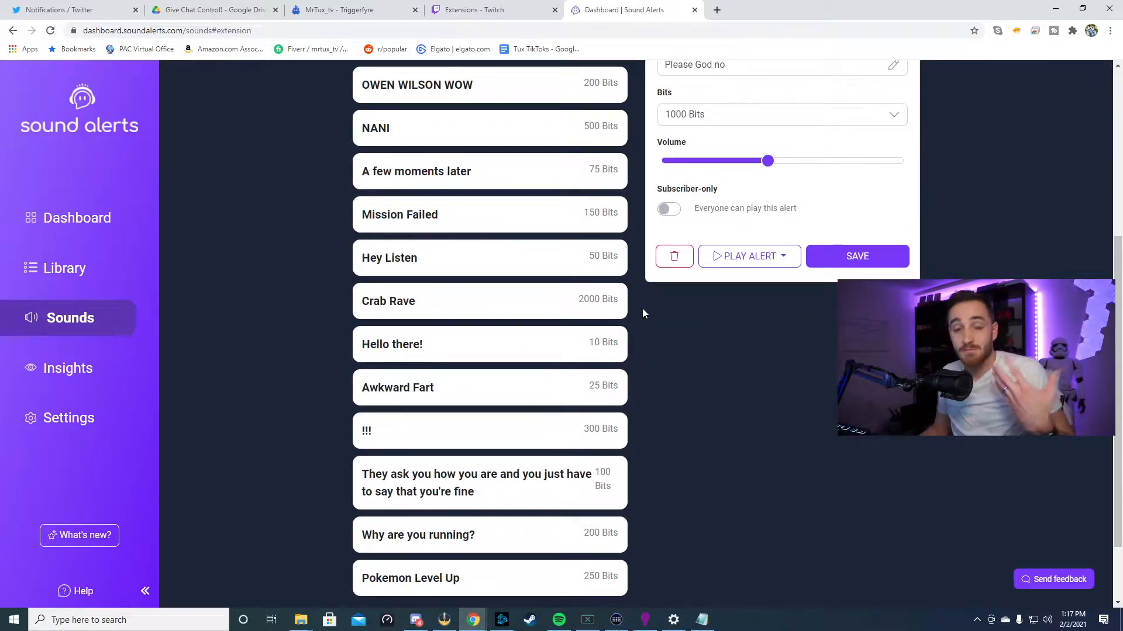
{"action": "scroll", "scroll_direction": "up", "scroll_amount": 3}
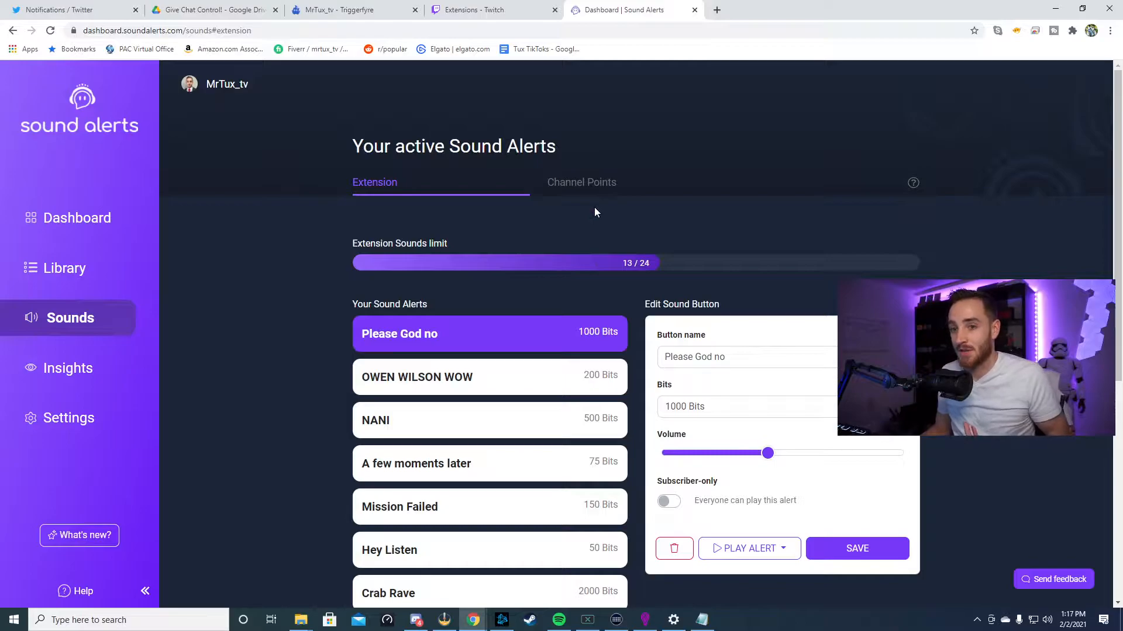
{"action": "left_click", "coordinate": [581, 181]}
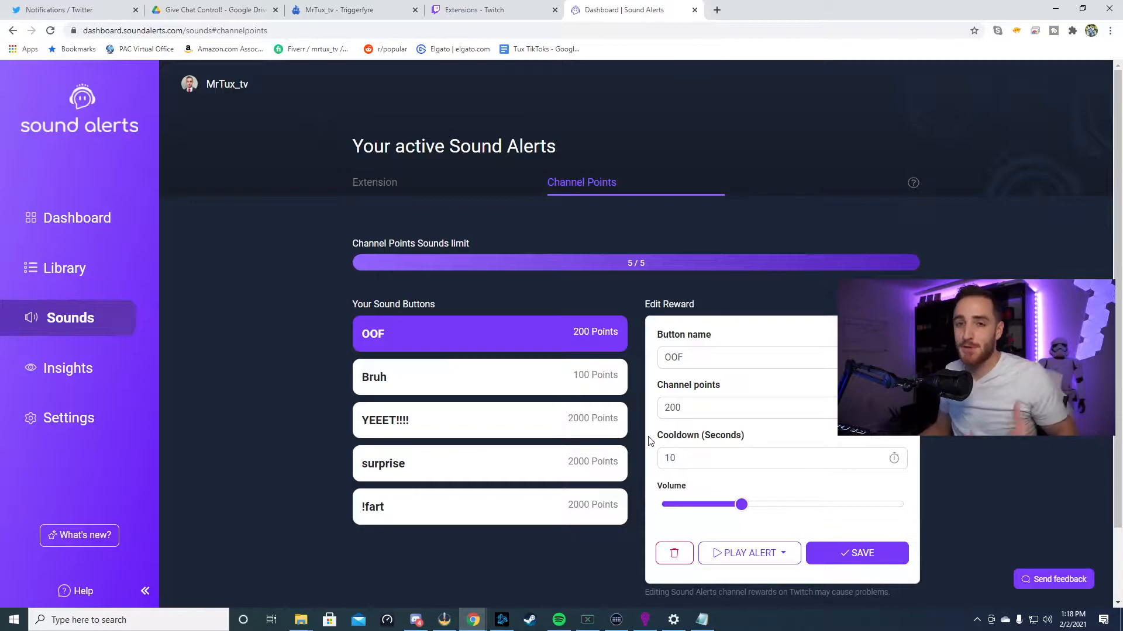
{"action": "left_click", "coordinate": [494, 10]}
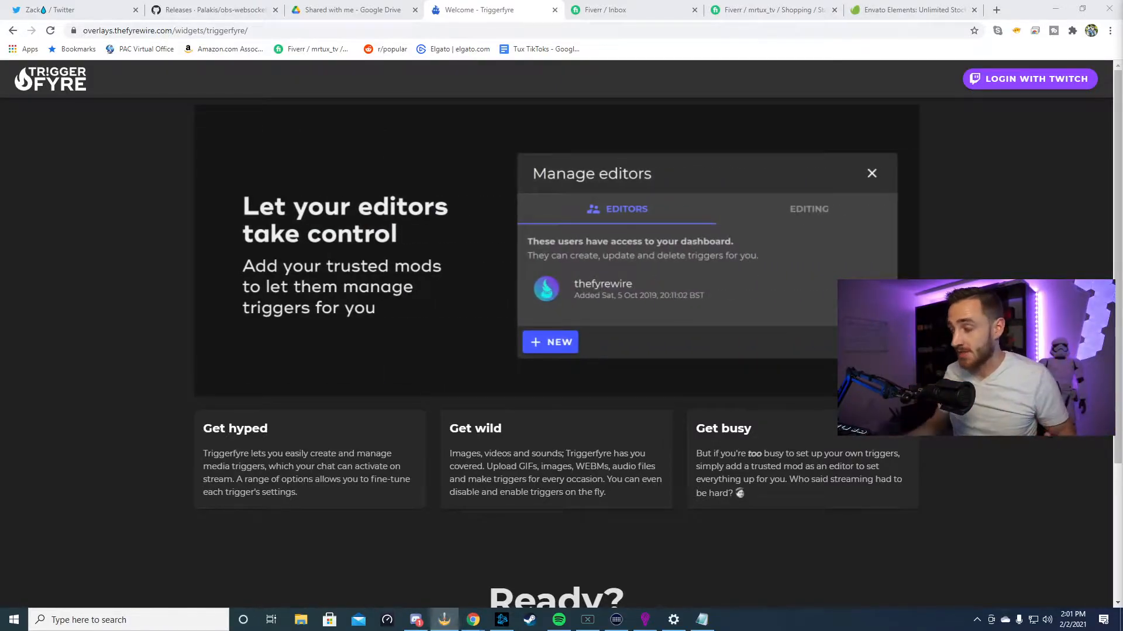
Switch to the Triggerfyre tab showing the welcome page about editors managing triggers
{"action": "left_click", "coordinate": [1029, 79]}
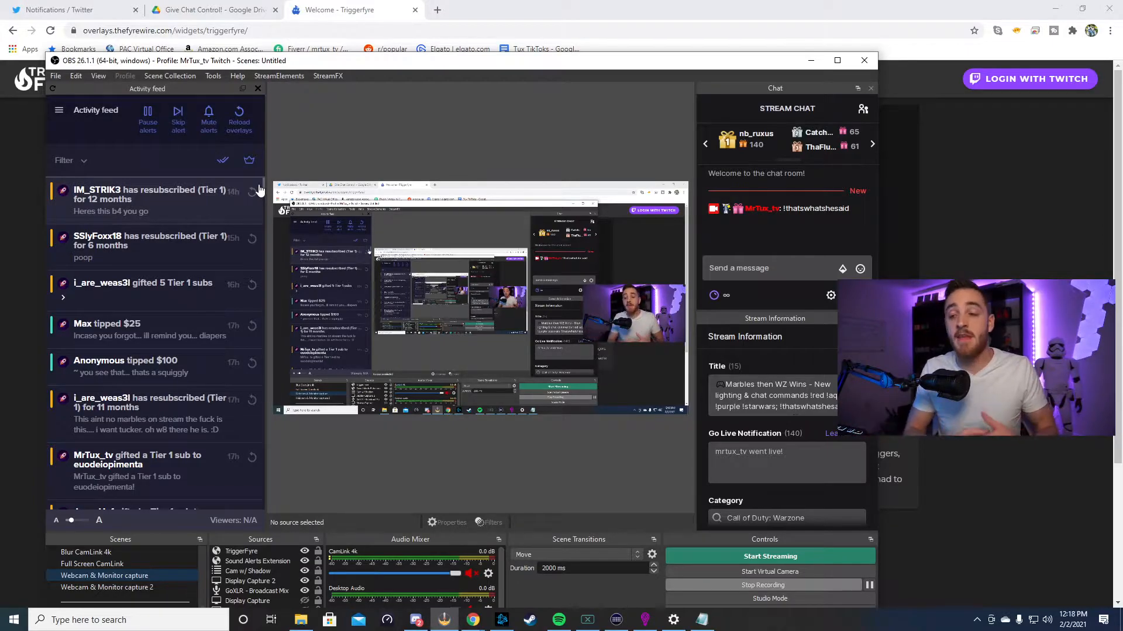
Bring up the Tools menu in OBS Studio
{"action": "left_click", "coordinate": [213, 76]}
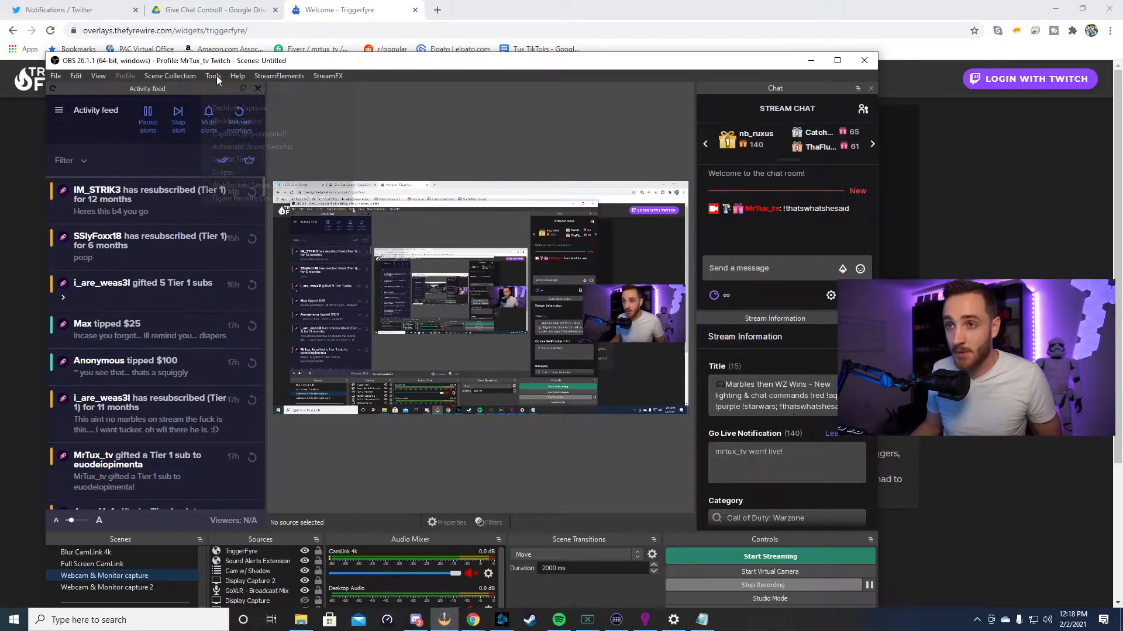
{"action": "left_click", "coordinate": [212, 75]}
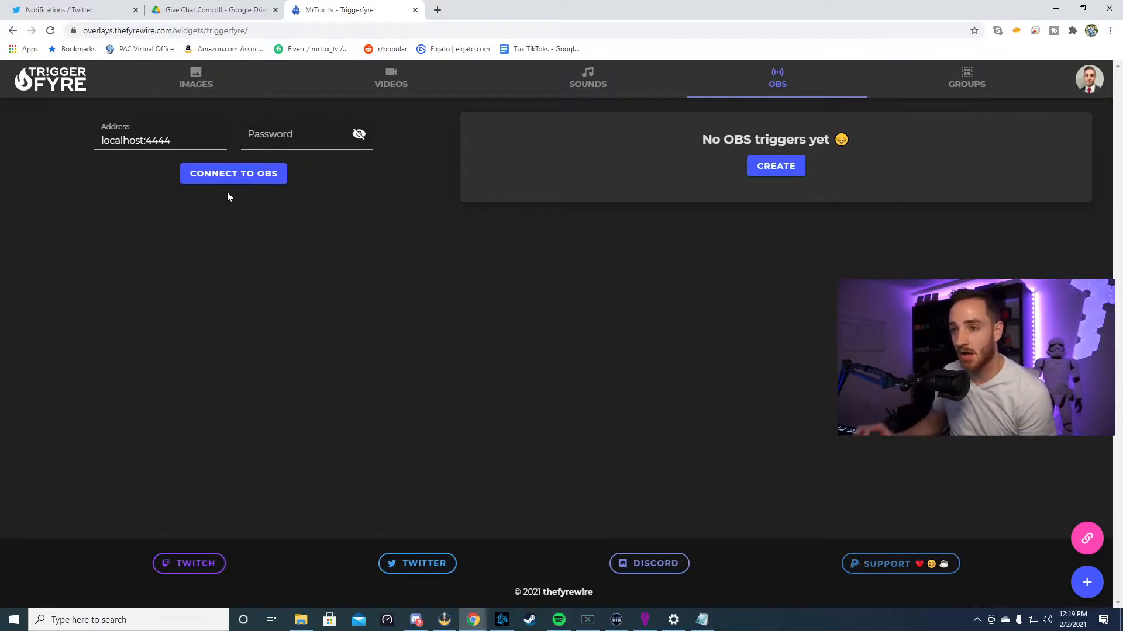
Connect Triggerfyre to OBS, then check the Images, Sounds, OBS and Groups tabs
{"action": "left_click", "coordinate": [233, 173]}
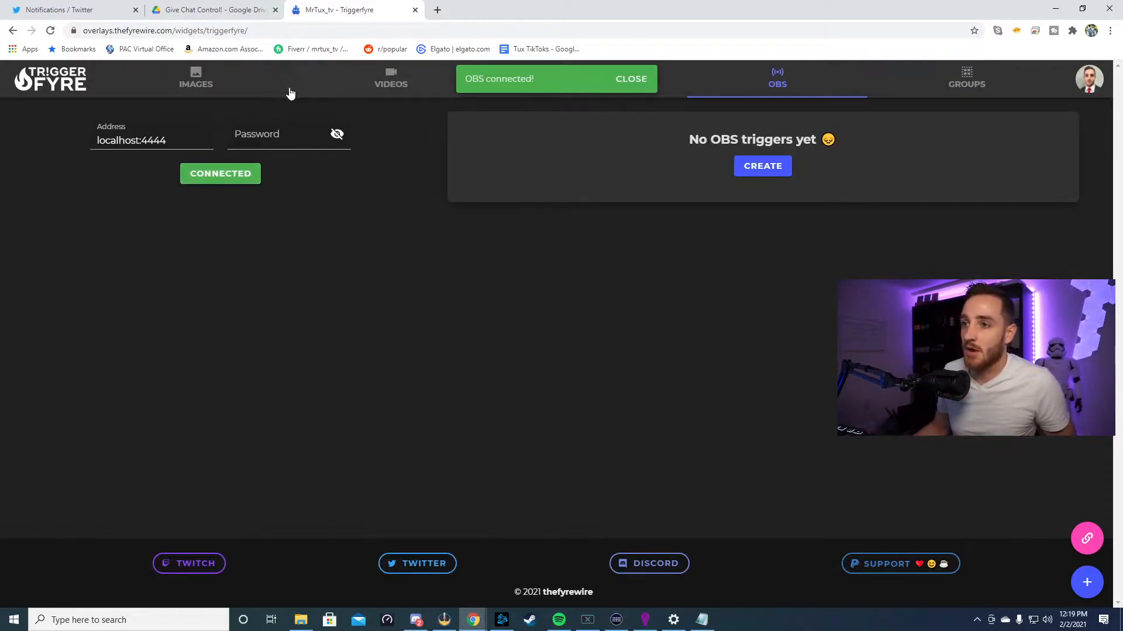
{"action": "left_click", "coordinate": [196, 77]}
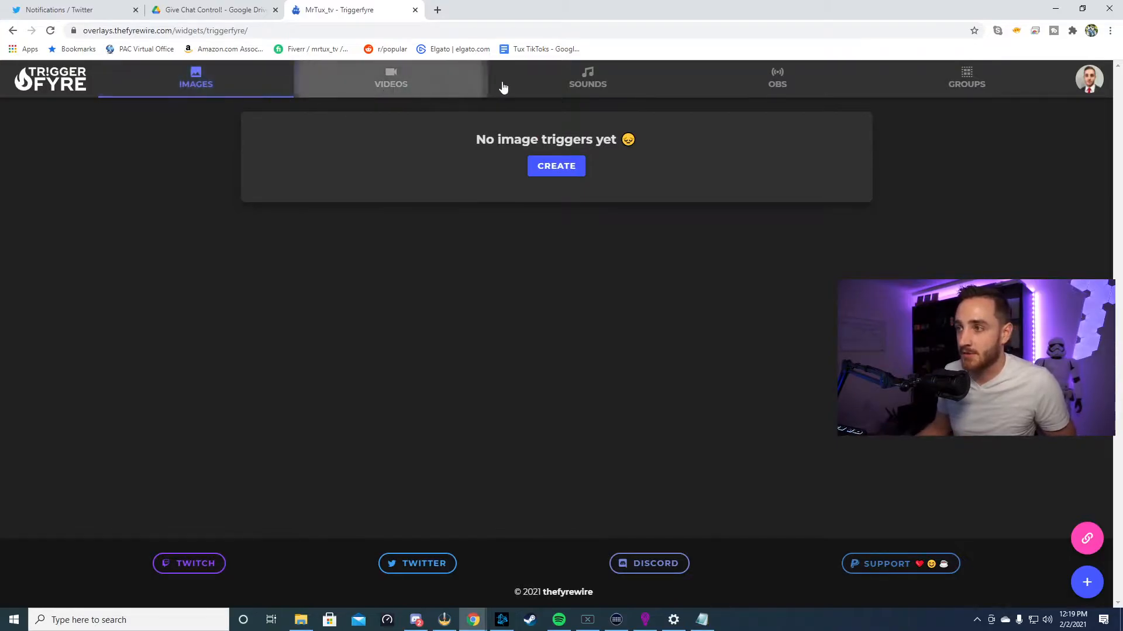
{"action": "left_click", "coordinate": [587, 79]}
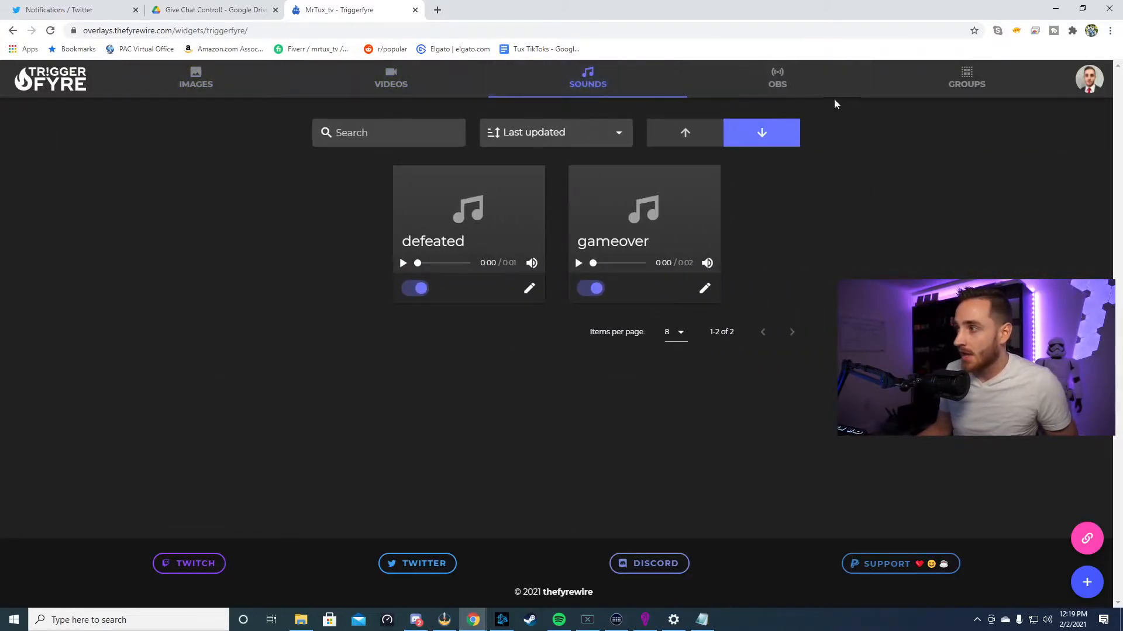
{"action": "left_click", "coordinate": [777, 79]}
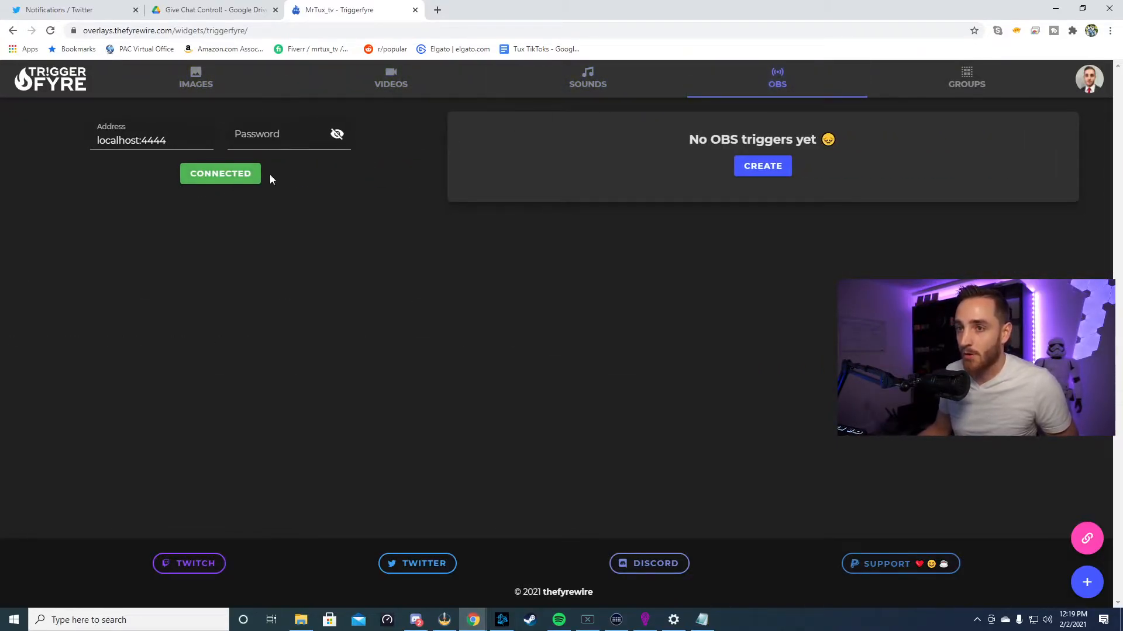
{"action": "left_click", "coordinate": [966, 77]}
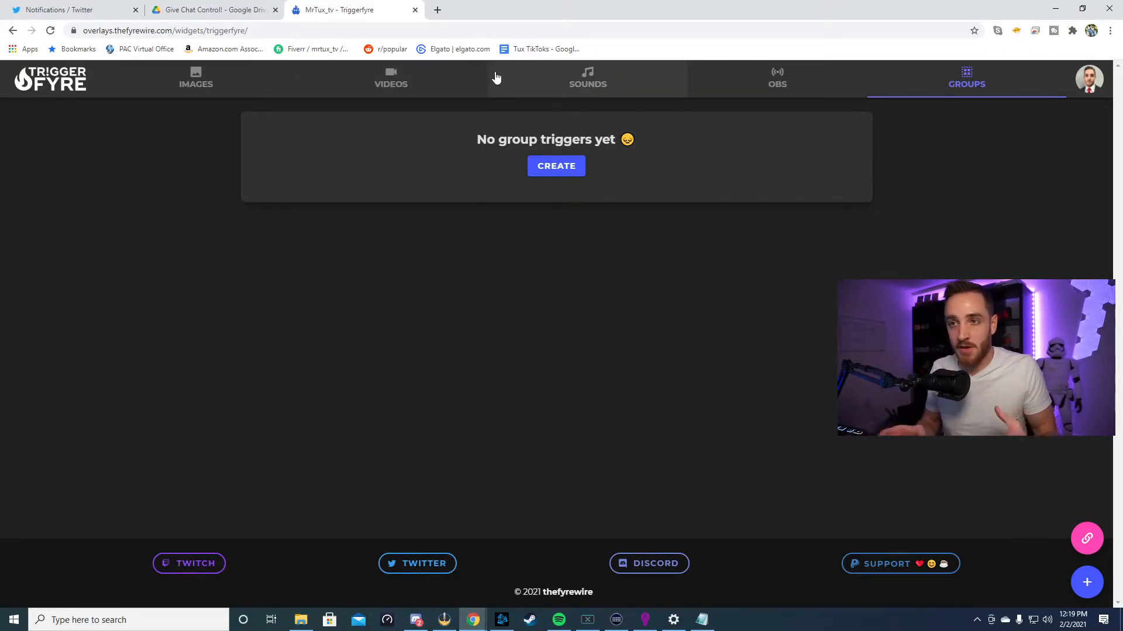
{"action": "mouse_move", "coordinate": [701, 183]}
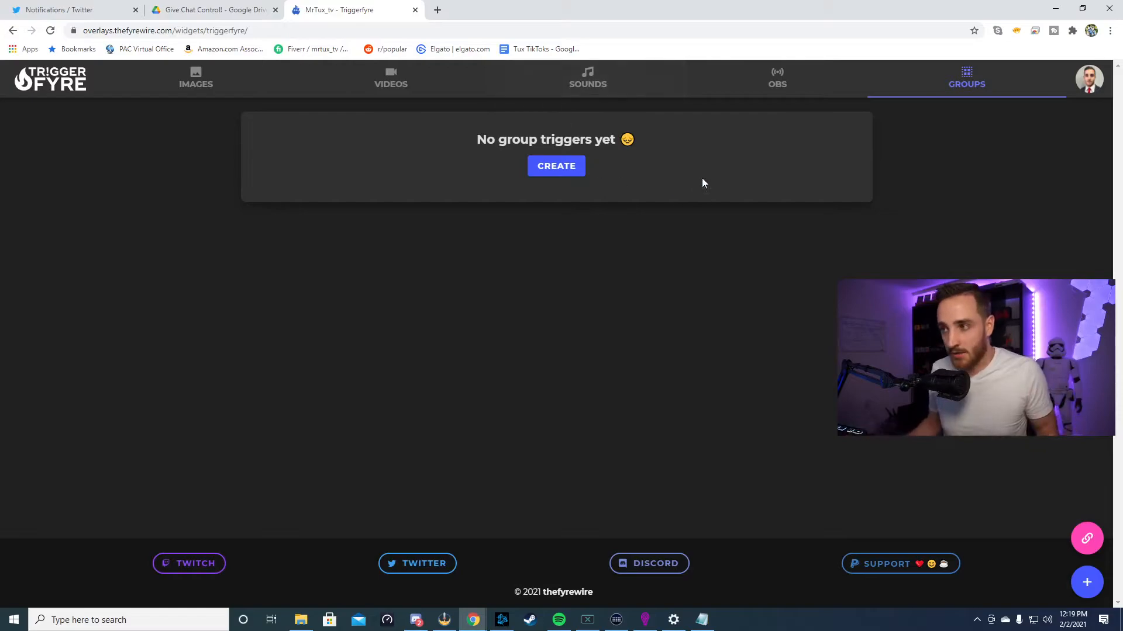
{"action": "left_click", "coordinate": [588, 77]}
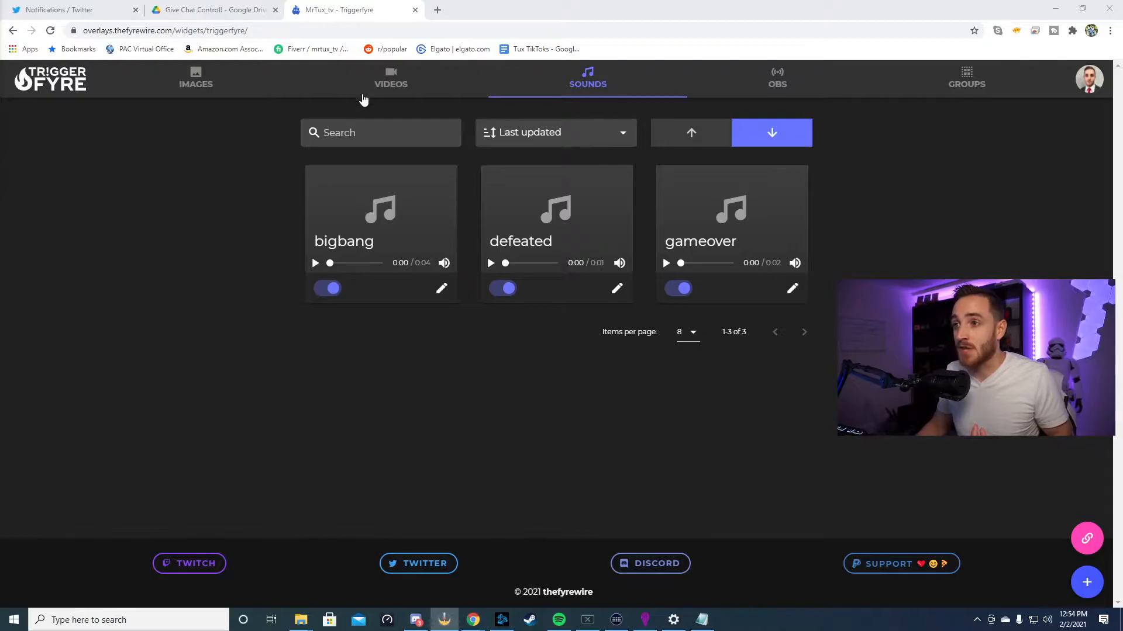
Review video triggers finishhim, thatswhatshesaid and toasty, saving thatswhatshesaid unchanged
{"action": "left_click", "coordinate": [390, 79]}
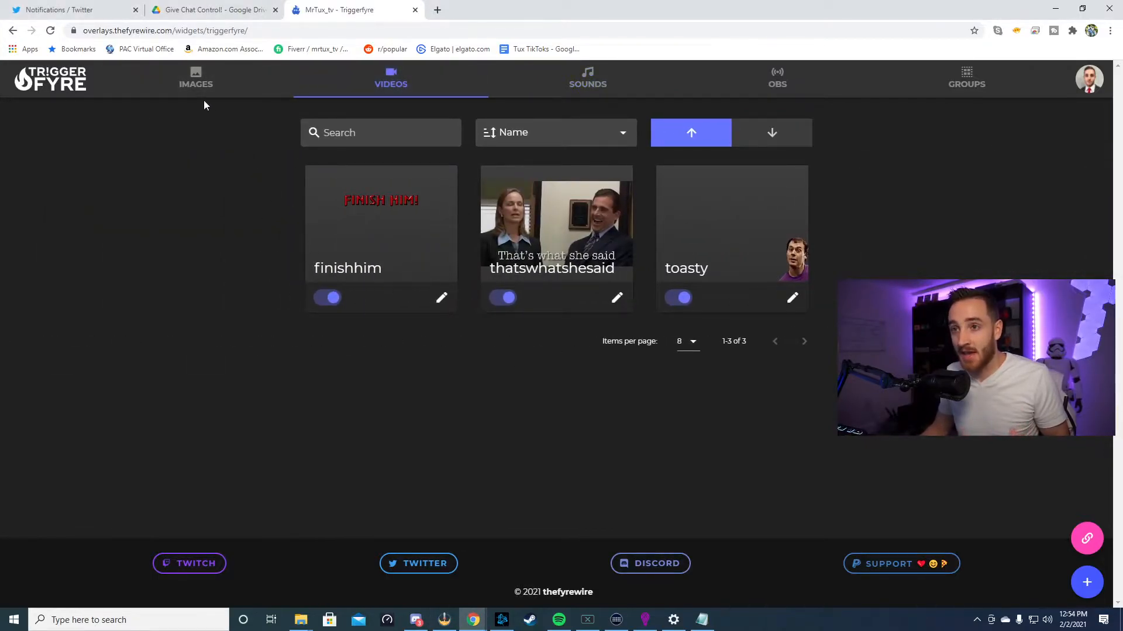
{"action": "left_click", "coordinate": [587, 79]}
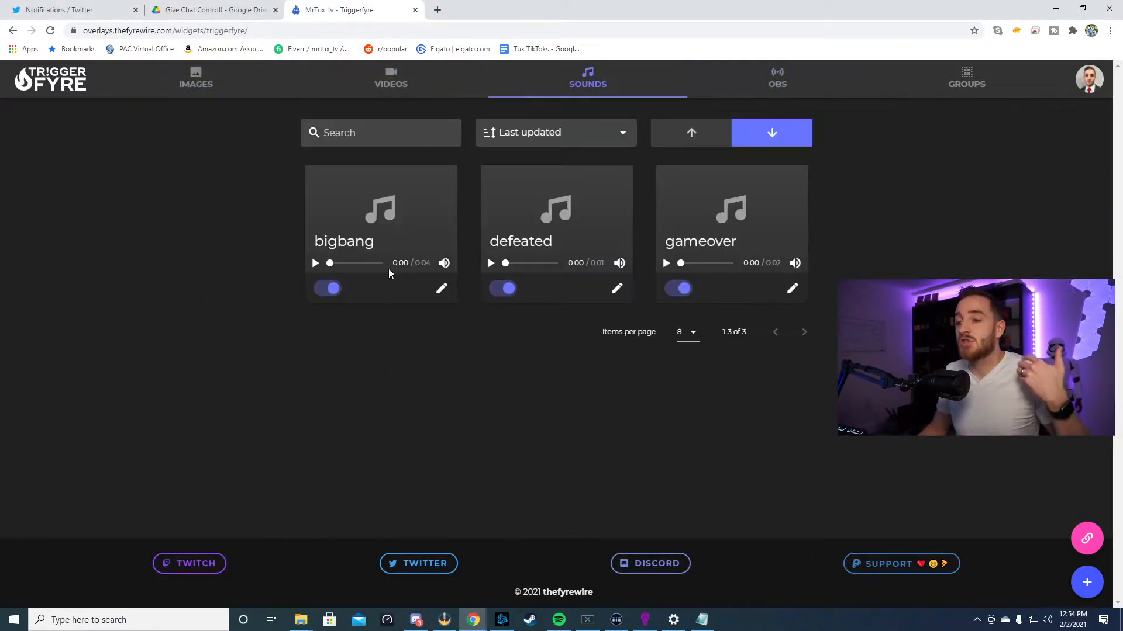
{"action": "left_click", "coordinate": [390, 78]}
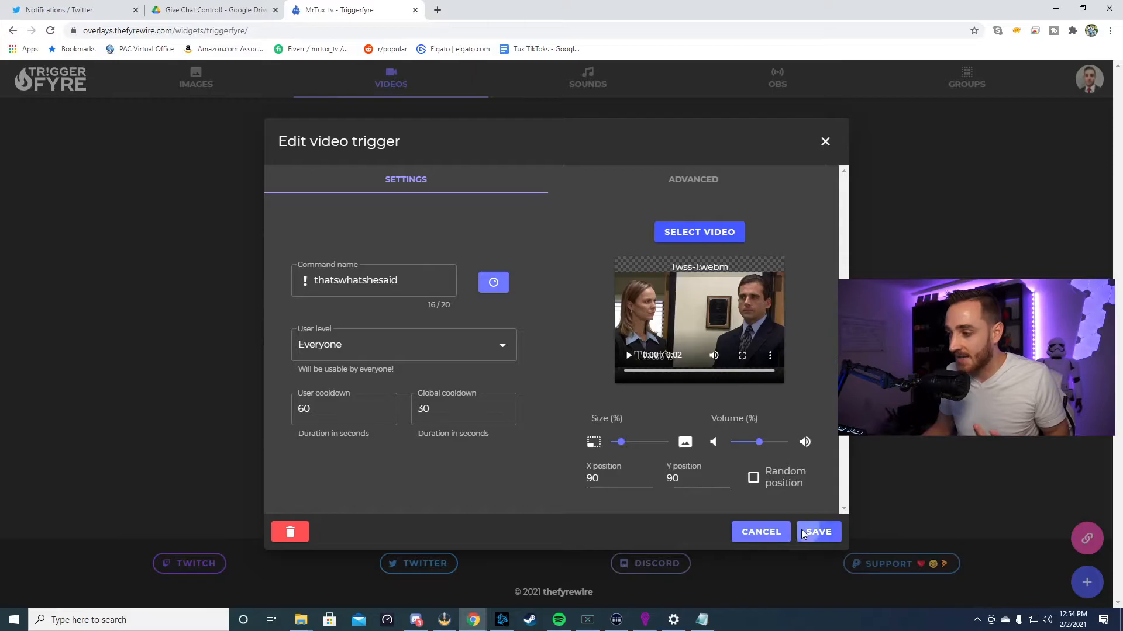
{"action": "left_click", "coordinate": [817, 531]}
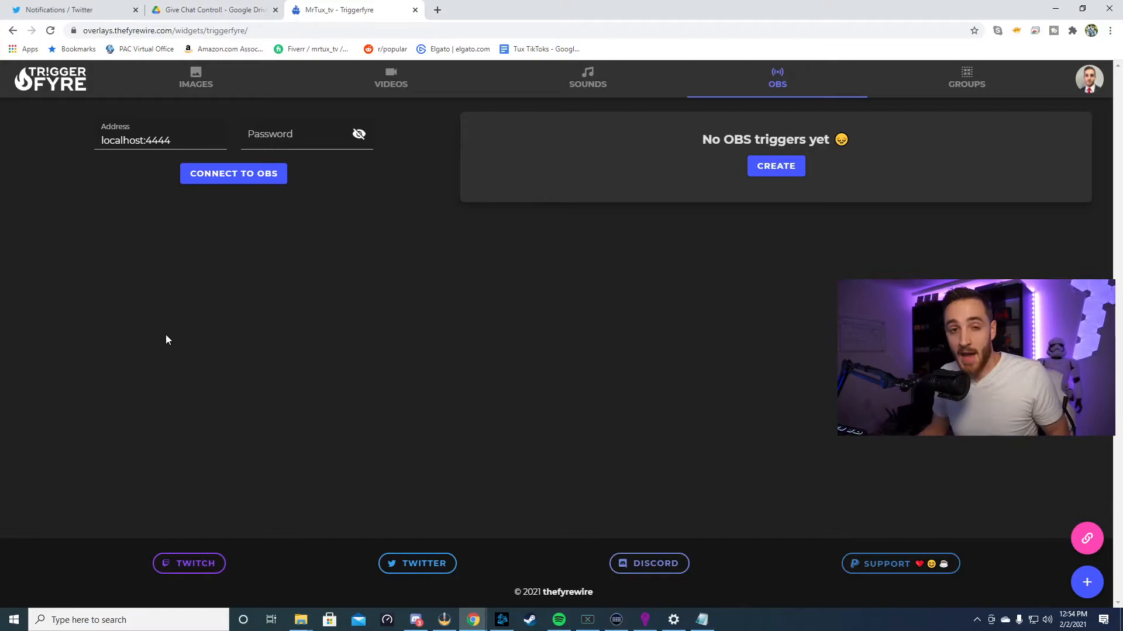
Connect to OBS at localhost:4444 and wait for the OBS connected notice
{"action": "left_click", "coordinate": [234, 173]}
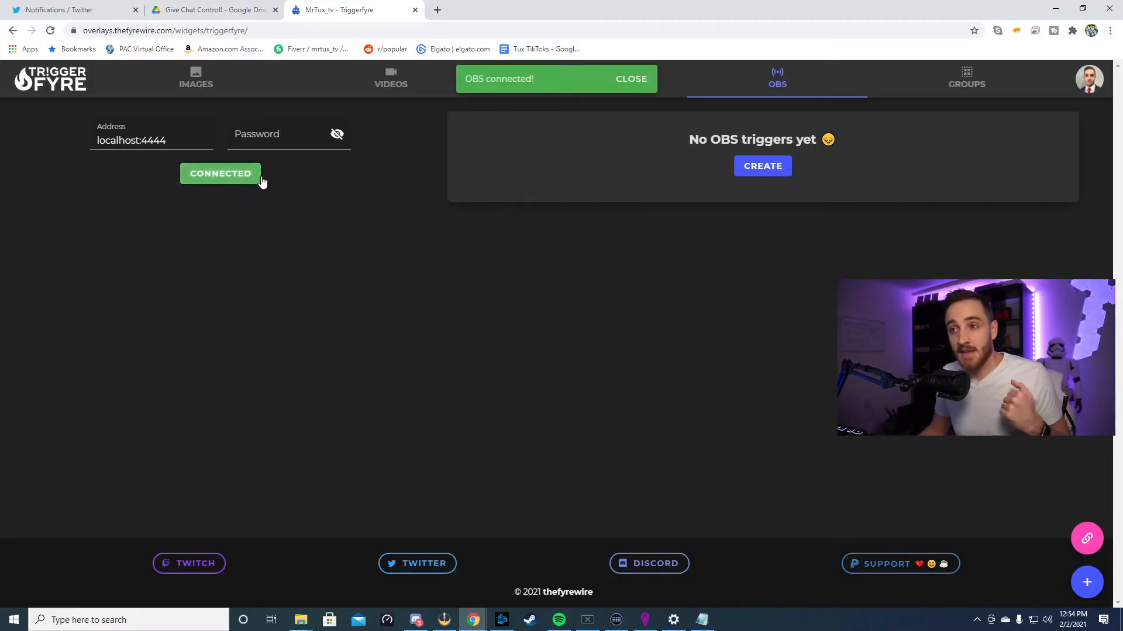
{"action": "mouse_move", "coordinate": [473, 148]}
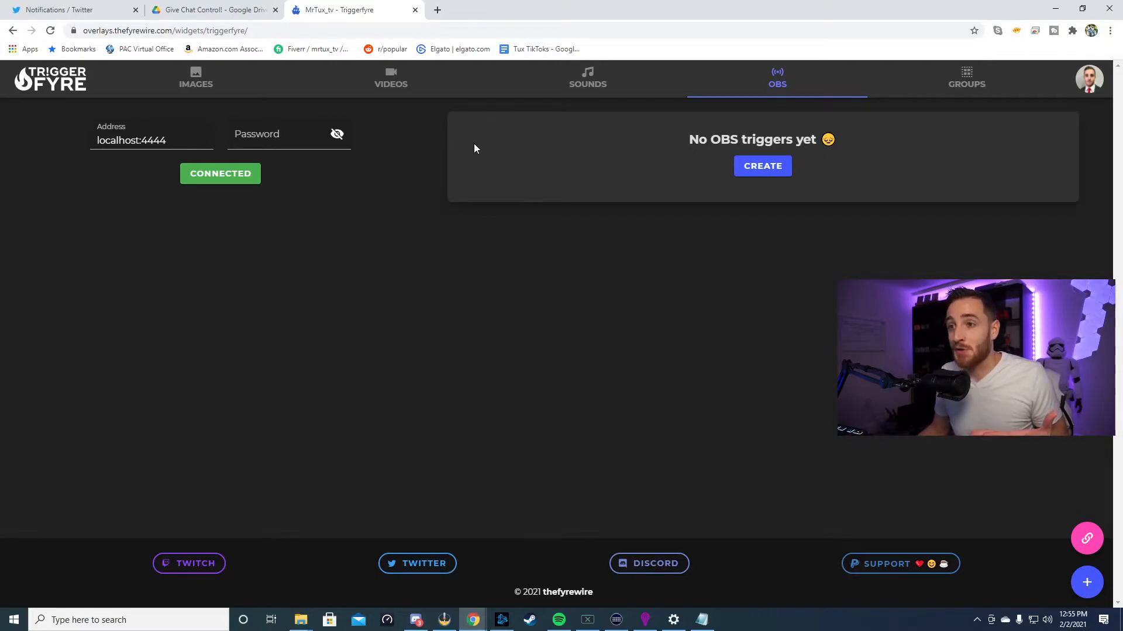
{"action": "left_click", "coordinate": [587, 77]}
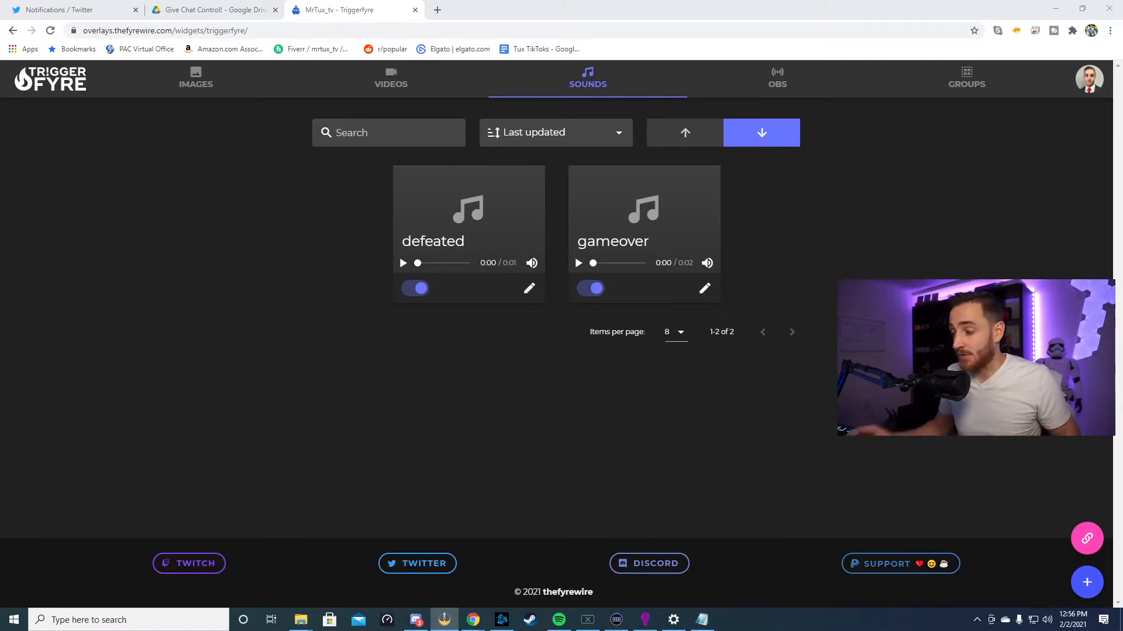
Create a bigbang sound trigger using the Killin' Ya Both TFS Quotables clip at lowered volume
{"action": "left_click", "coordinate": [1087, 583]}
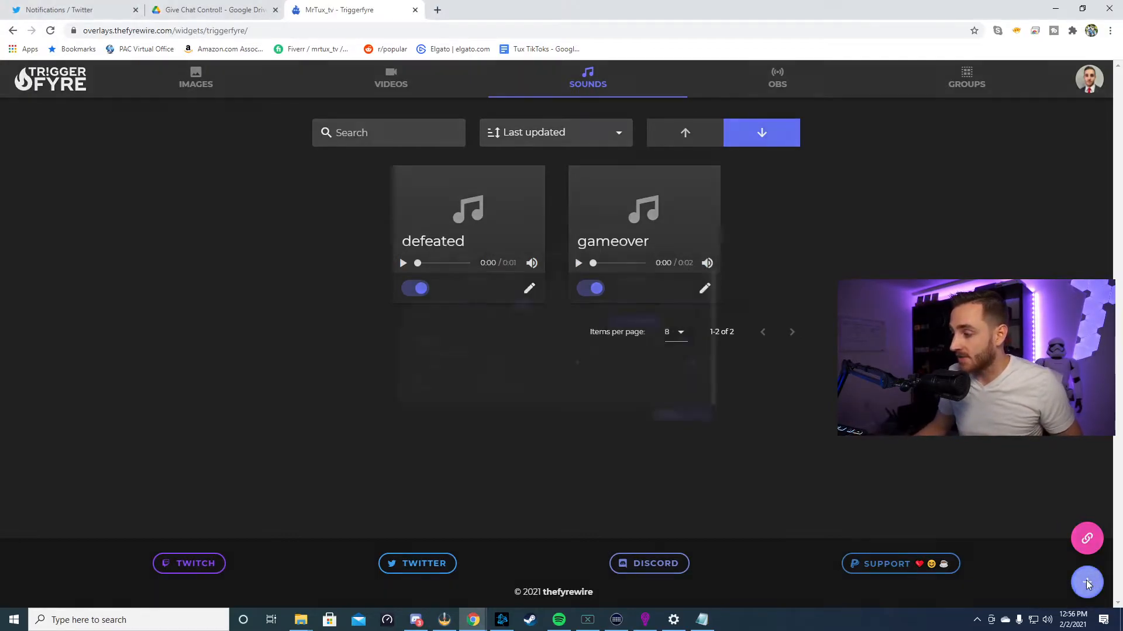
{"action": "left_click", "coordinate": [1087, 582]}
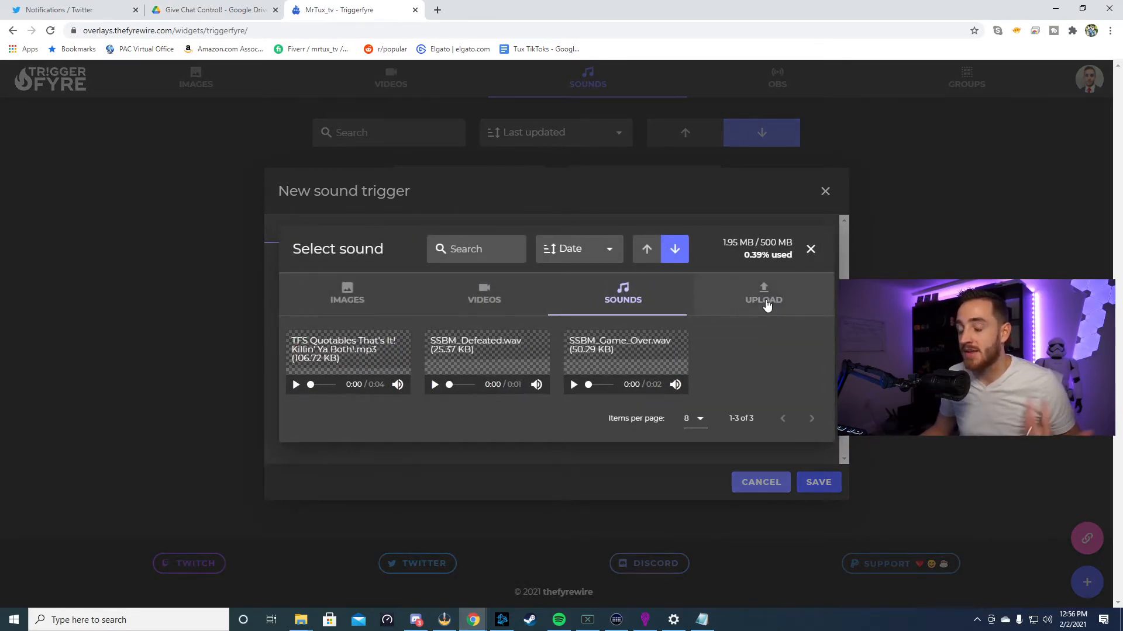
{"action": "left_click", "coordinate": [763, 295]}
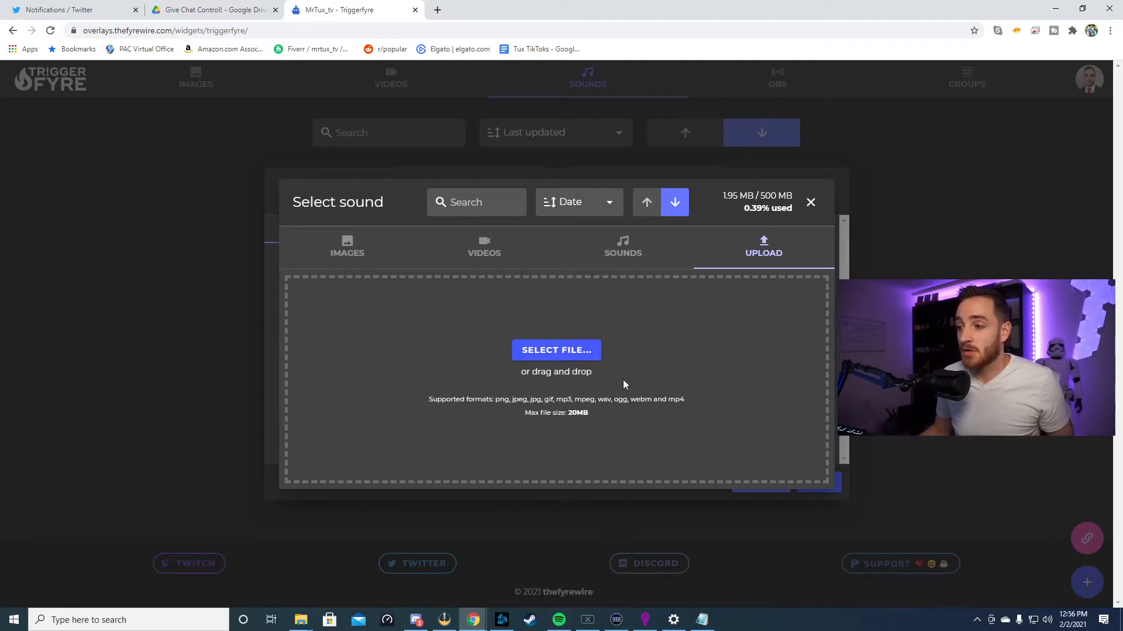
{"action": "left_click", "coordinate": [622, 265]}
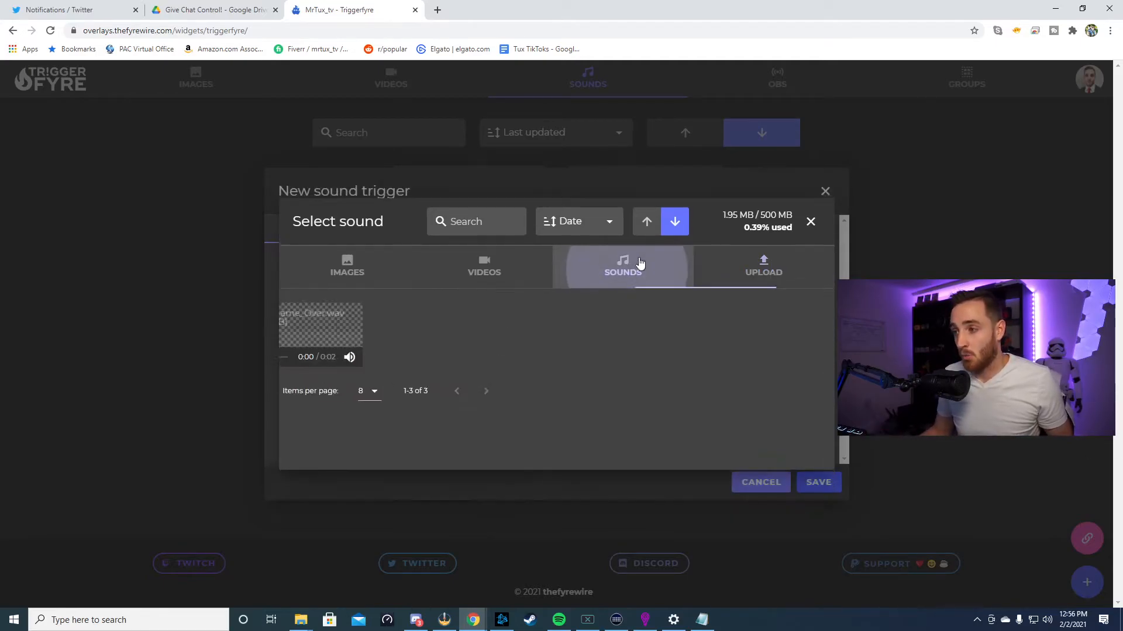
{"action": "left_click", "coordinate": [484, 265]}
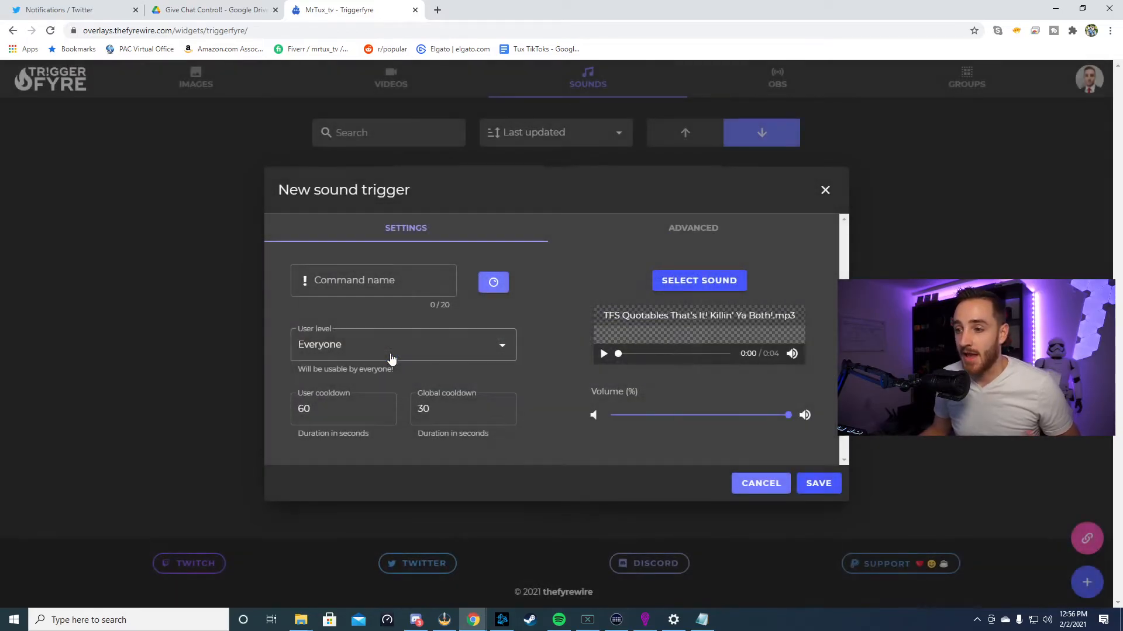
{"action": "left_click", "coordinate": [373, 280]}
{"action": "type", "text": "bigbang"}
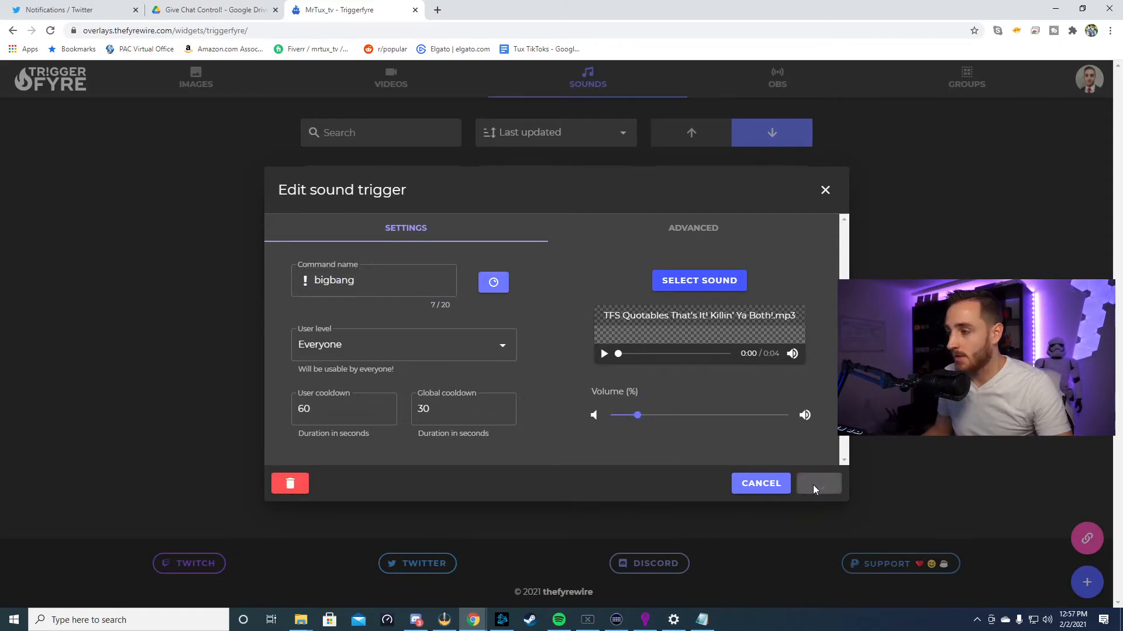
{"action": "left_click", "coordinate": [818, 484]}
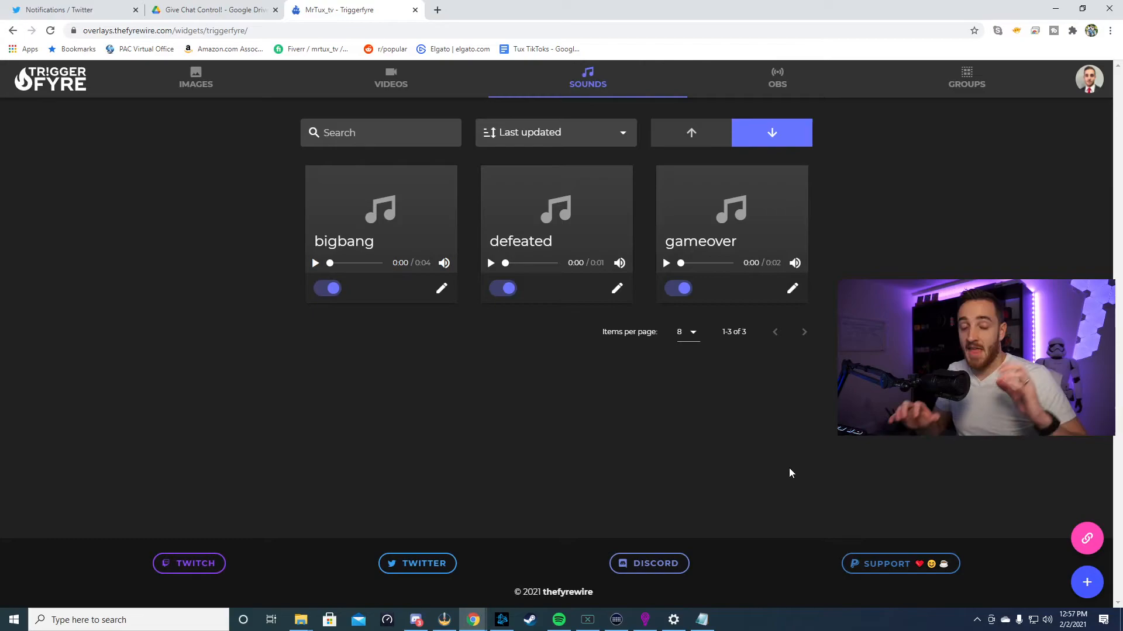